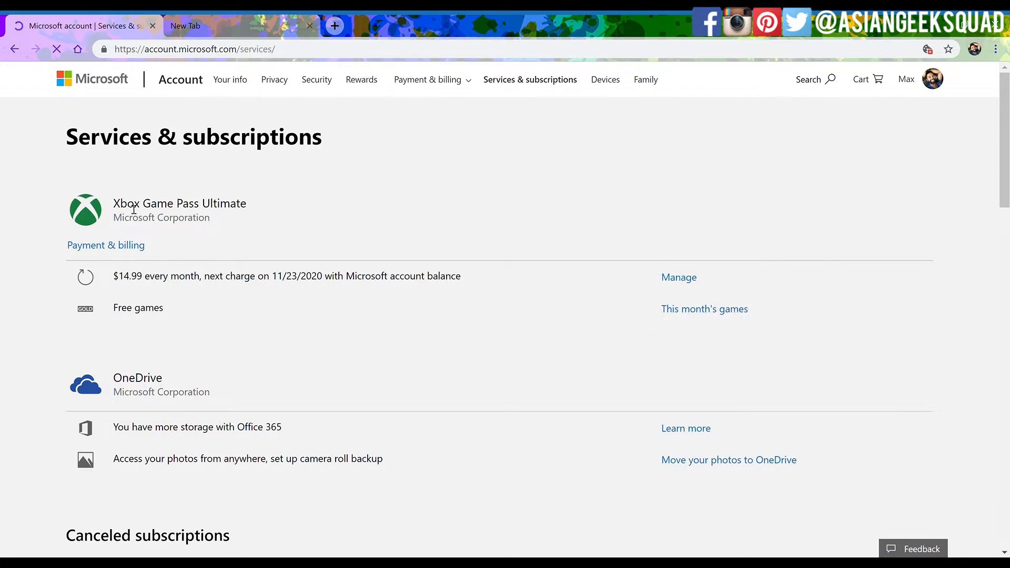
mouse_move(294, 286)
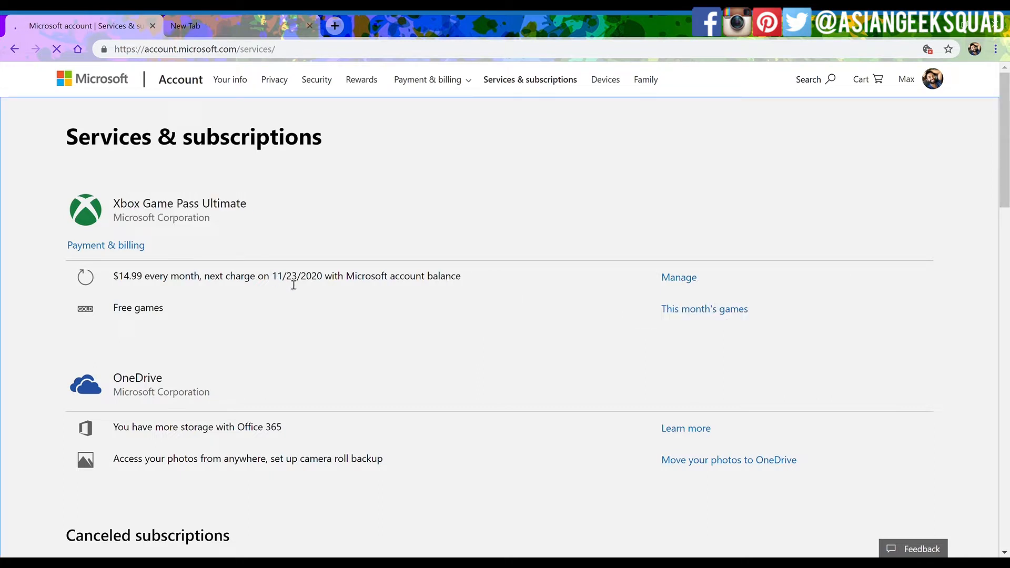
mouse_move(347, 281)
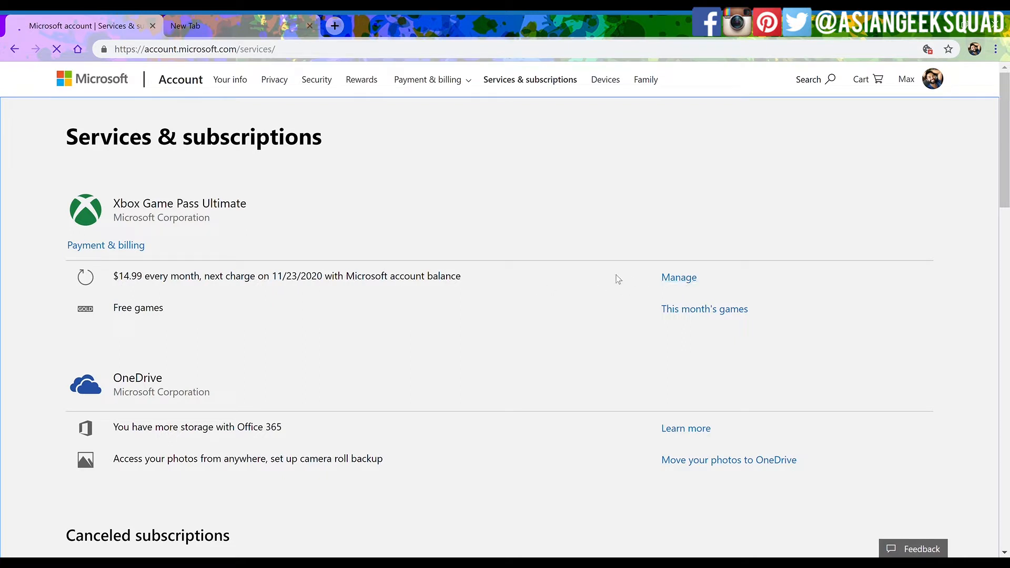
- Choose to turn off recurring billing for the Xbox Game Pass Ultimate subscription
click(679, 278)
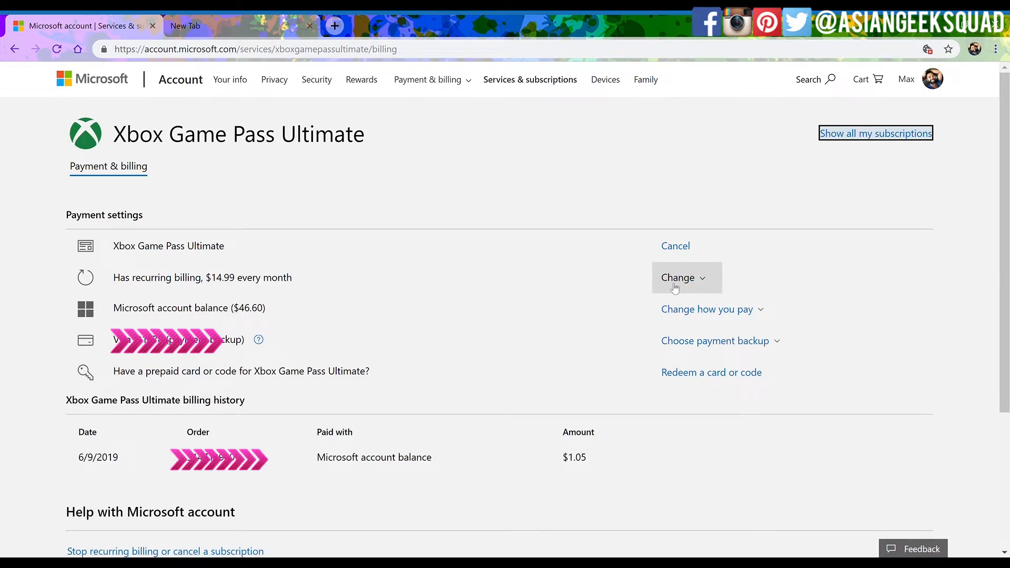
click(682, 278)
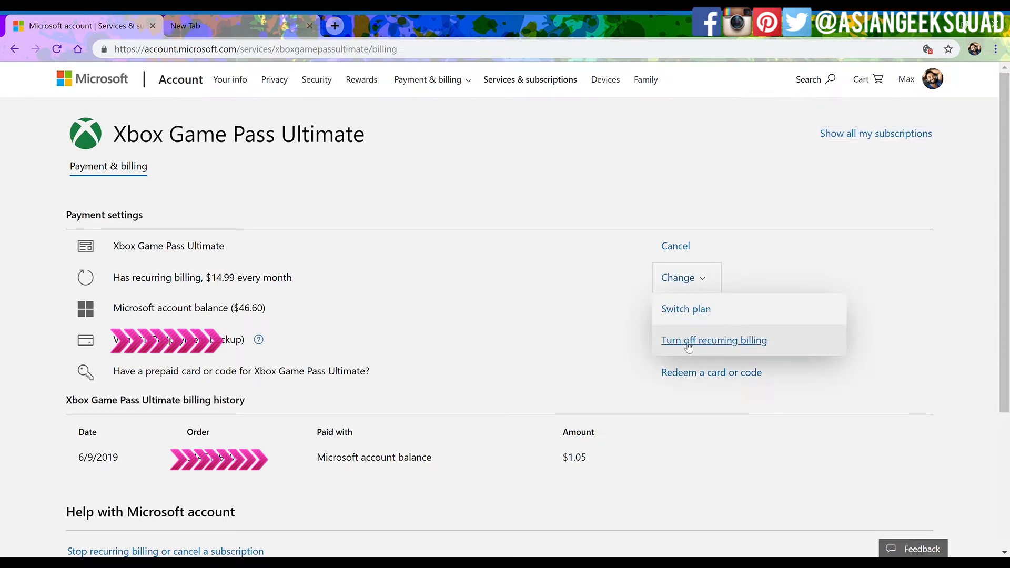
click(714, 340)
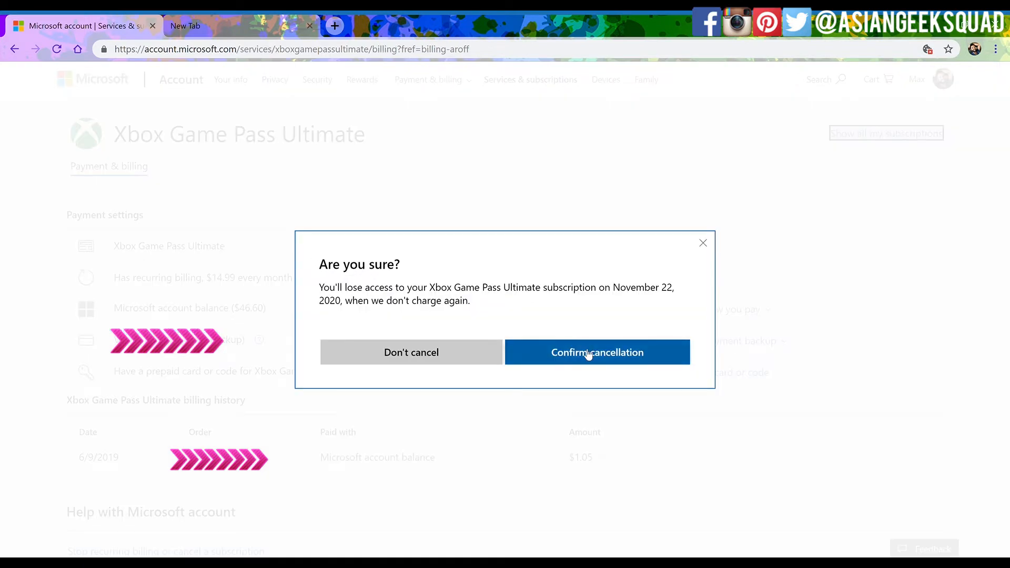
- Confirm the cancellation so Game Pass Ultimate stops renewing after 11/22/2020
click(597, 352)
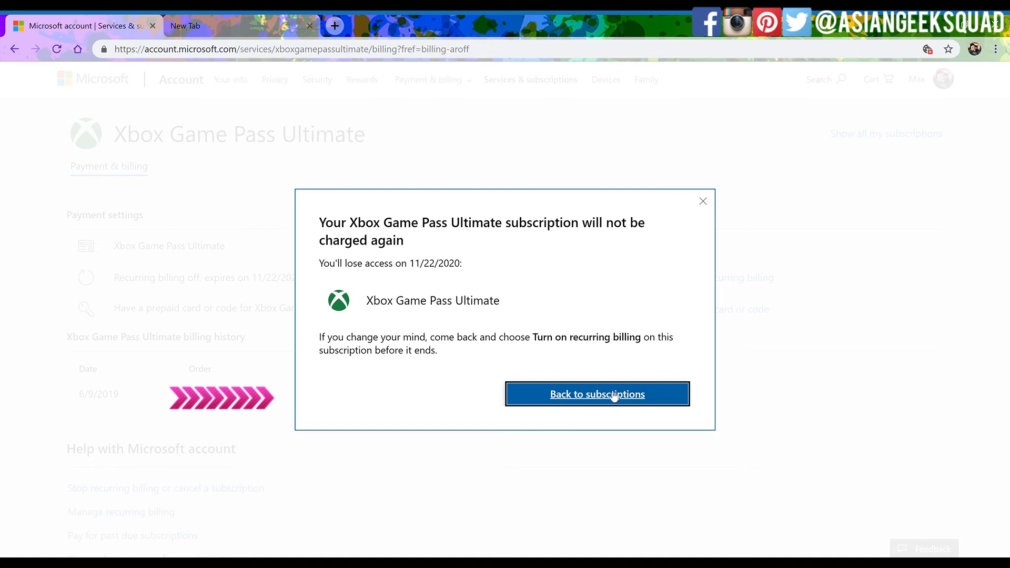
- Return to the subscriptions page, now showing billing off and expiry 11/22/2020
click(597, 394)
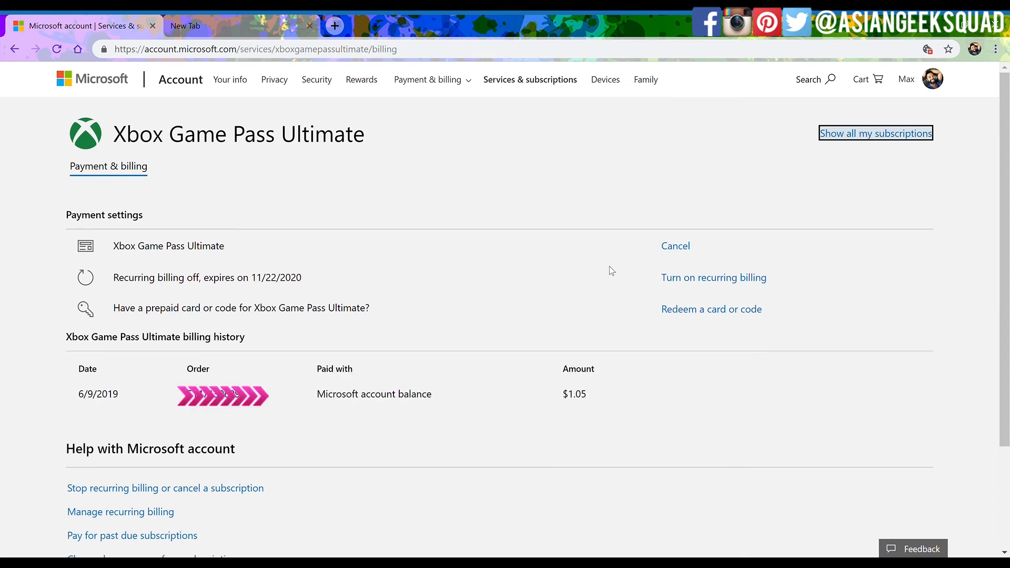
mouse_move(708, 293)
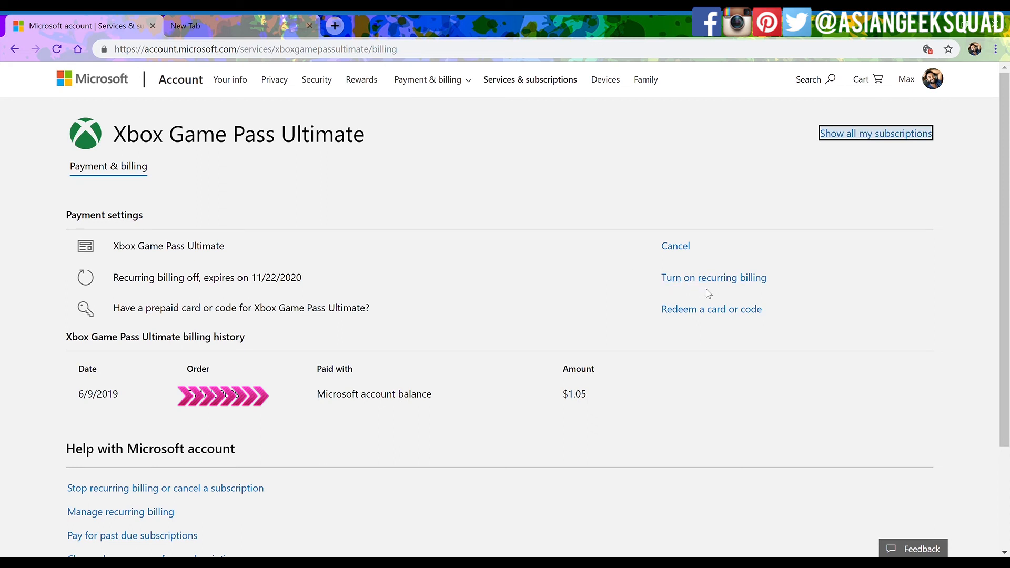
mouse_move(811, 286)
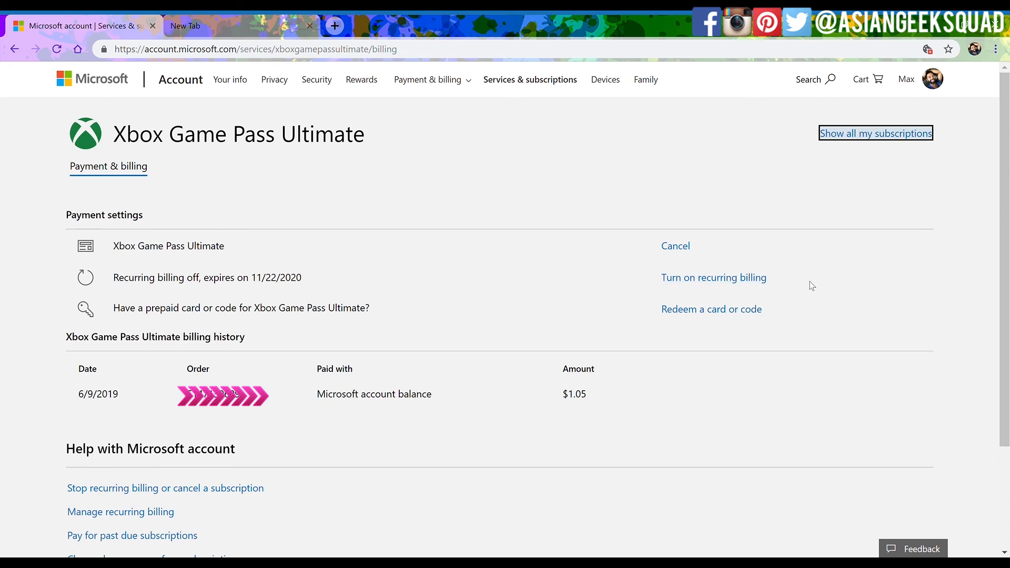